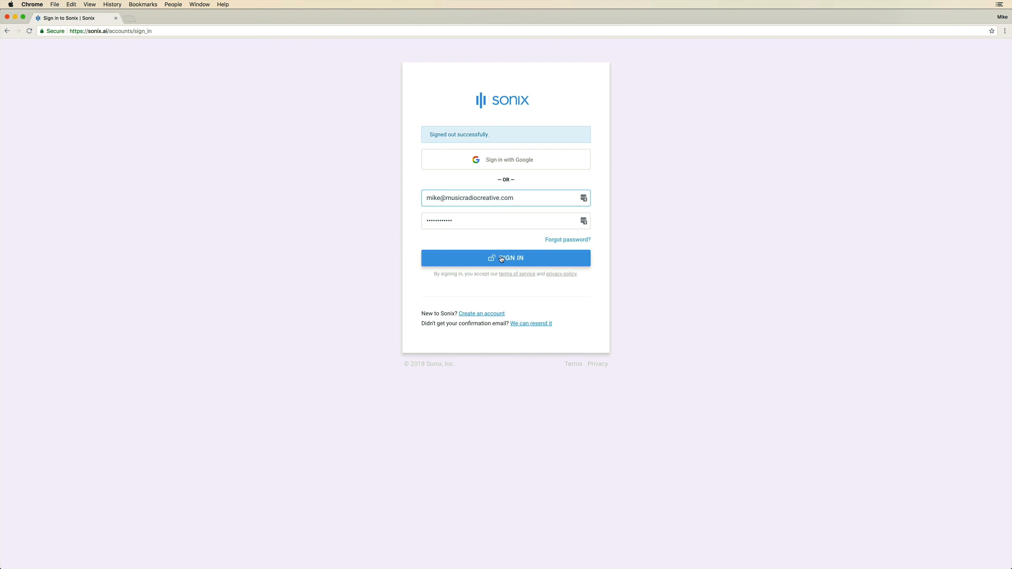
- Sign in to the Sonix account to reach the list of transcribed episodes
{"action": "left_click", "coordinate": [506, 258]}
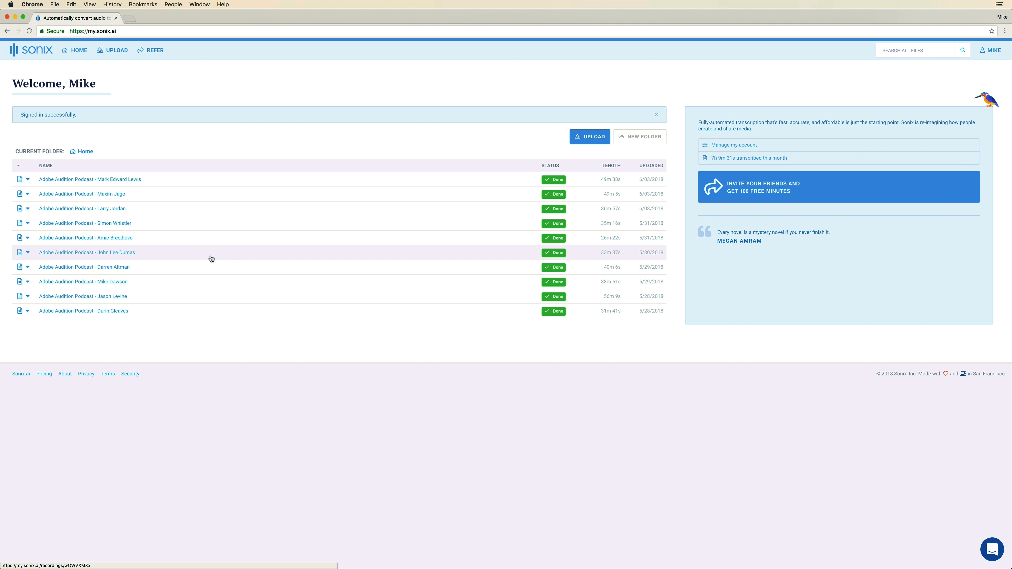
{"action": "mouse_move", "coordinate": [116, 193]}
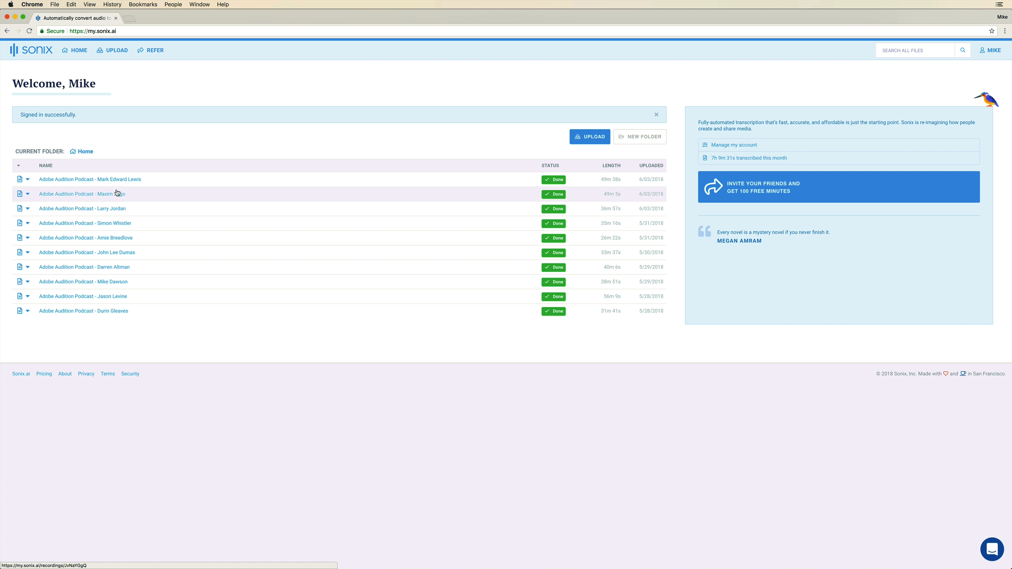
{"action": "mouse_move", "coordinate": [148, 193]}
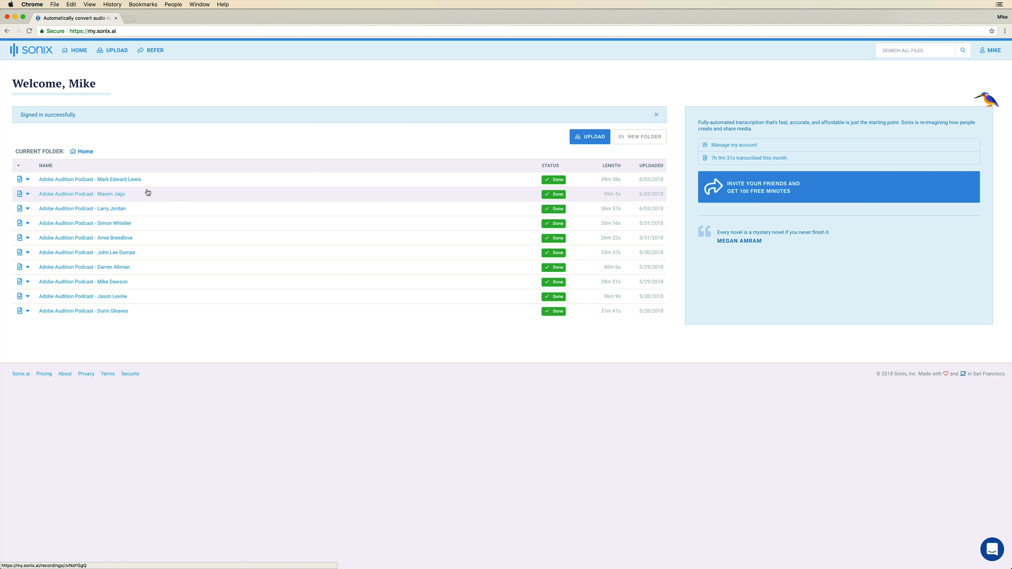
{"action": "mouse_move", "coordinate": [118, 200]}
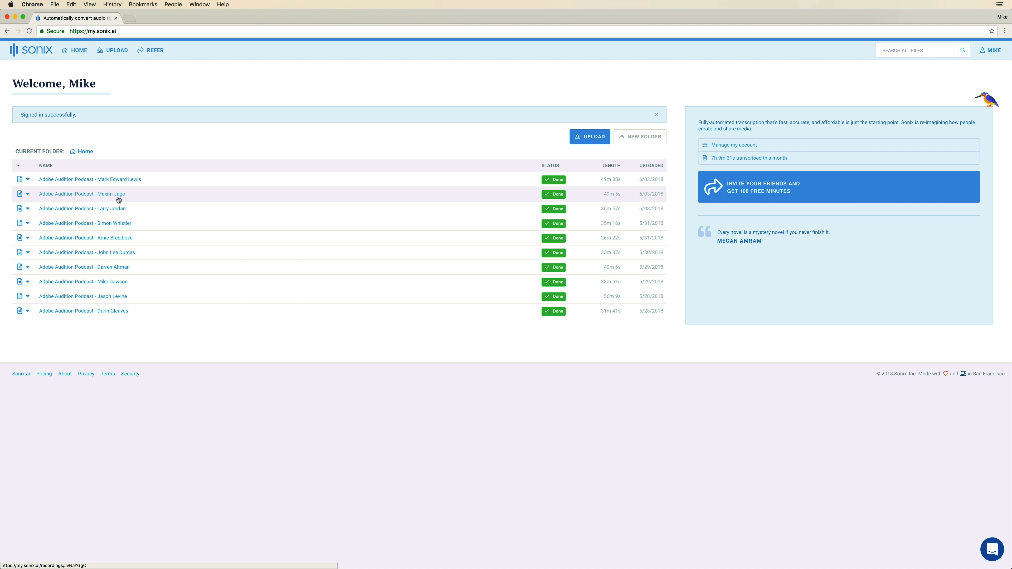
- Open the 49-minute Maxim Jago episode transcript and play it back at 2.0x speed
{"action": "left_click", "coordinate": [82, 193]}
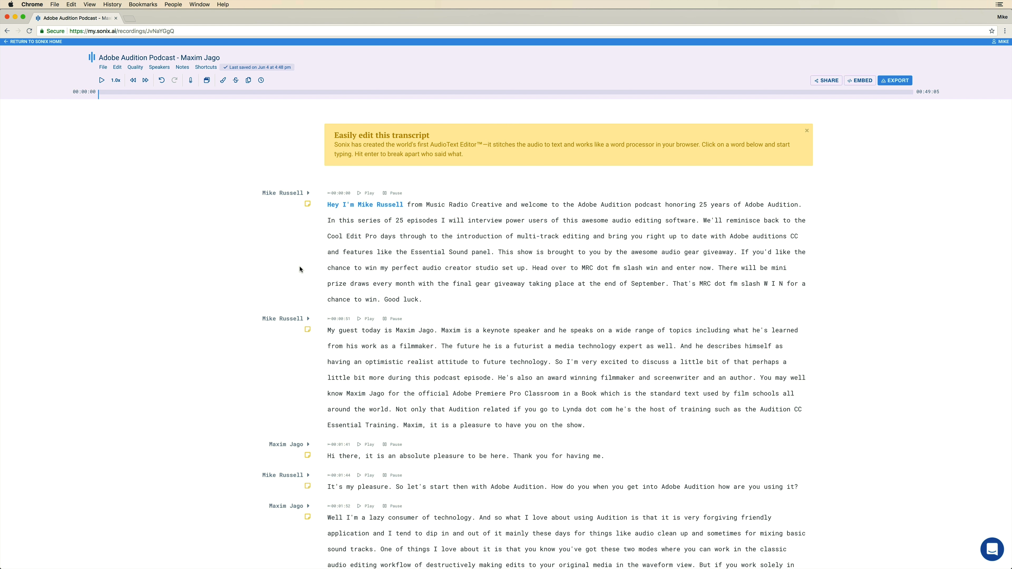
{"action": "mouse_move", "coordinate": [101, 80]}
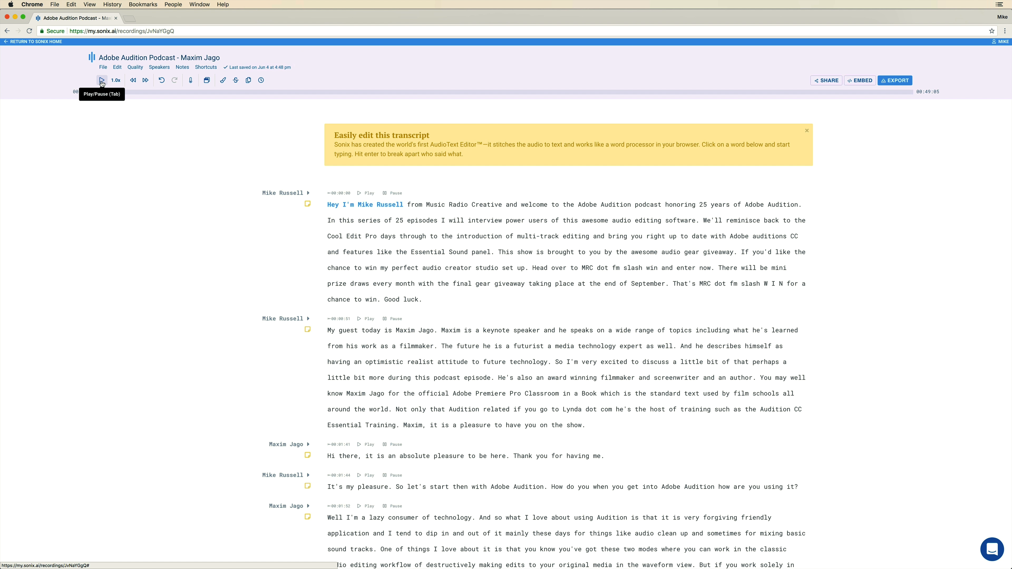
{"action": "left_click", "coordinate": [102, 80]}
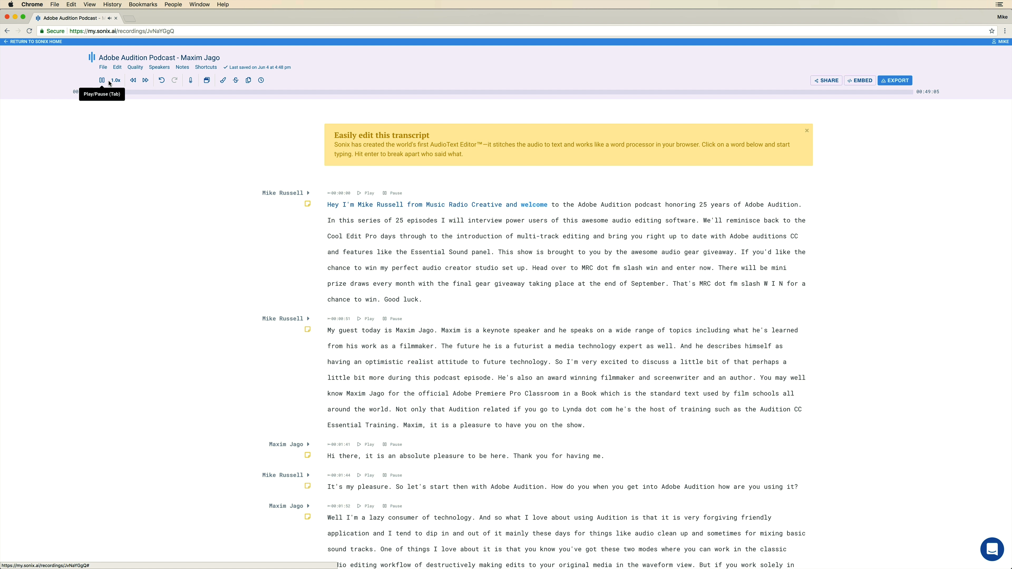
{"action": "mouse_move", "coordinate": [115, 80]}
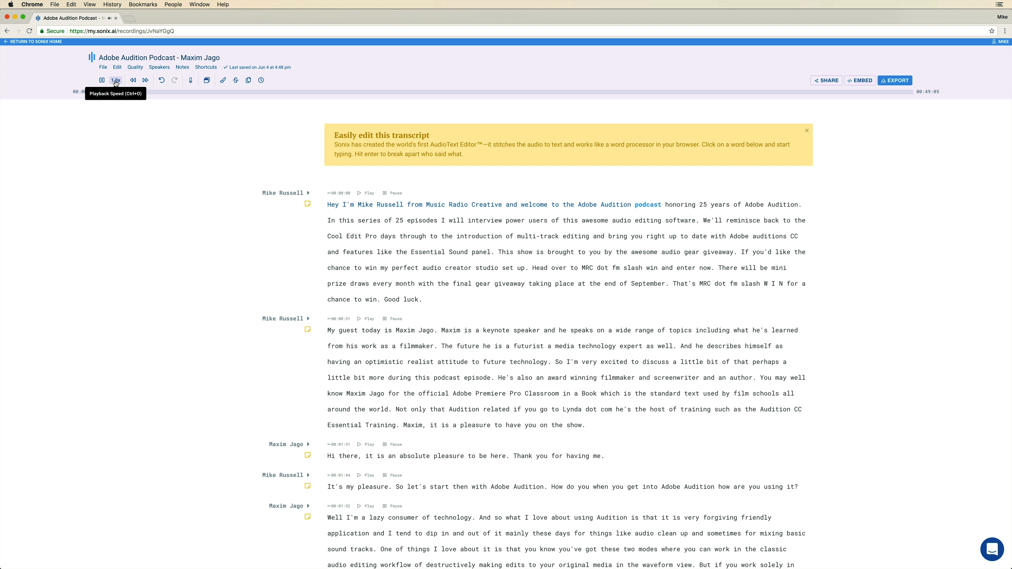
{"action": "left_click", "coordinate": [115, 80]}
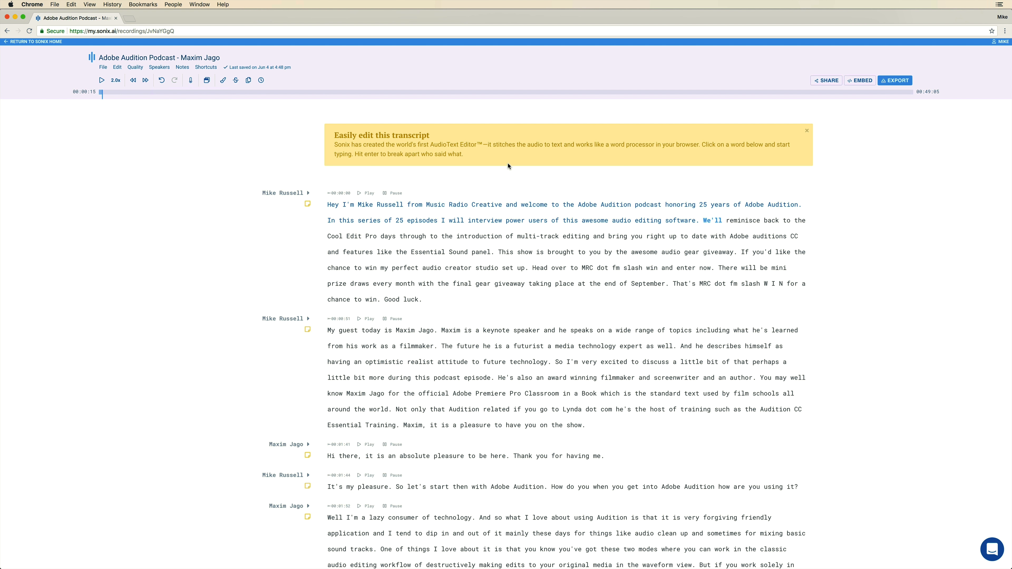
- Enable viewer downloads of audio and transcript, and copy the embed code to the clipboard
{"action": "left_click", "coordinate": [860, 80]}
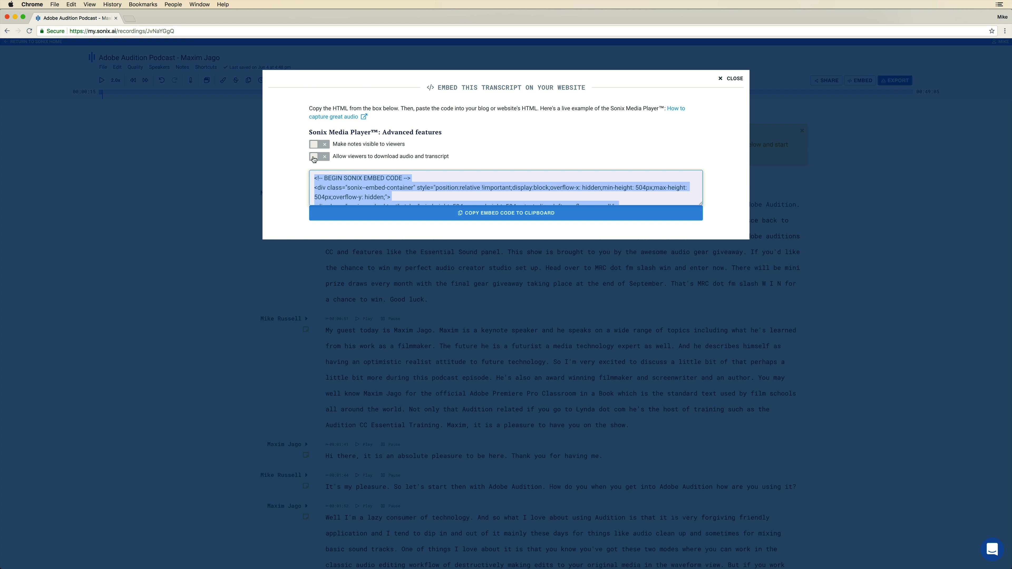
{"action": "left_click", "coordinate": [319, 156]}
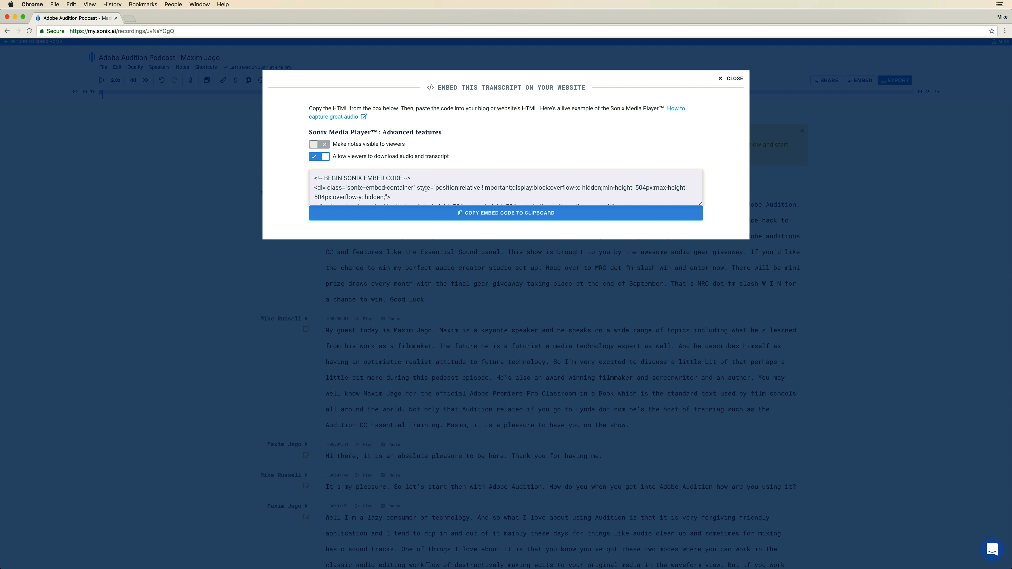
{"action": "left_click", "coordinate": [506, 213]}
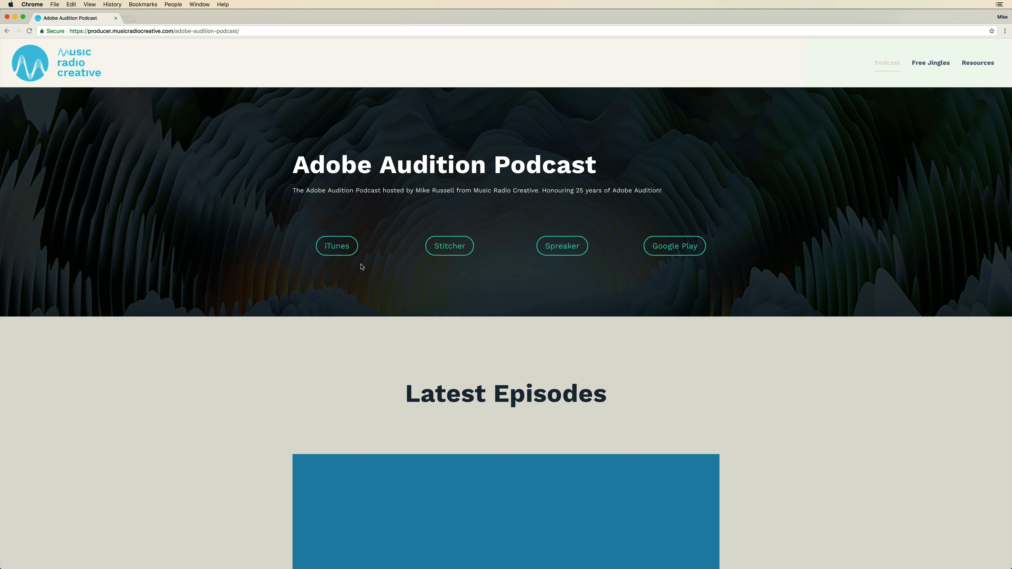
- Scroll down the Maxim Jago episode post to the embedded Sonix transcript player
{"action": "scroll", "scroll_direction": "down", "scroll_amount": 3}
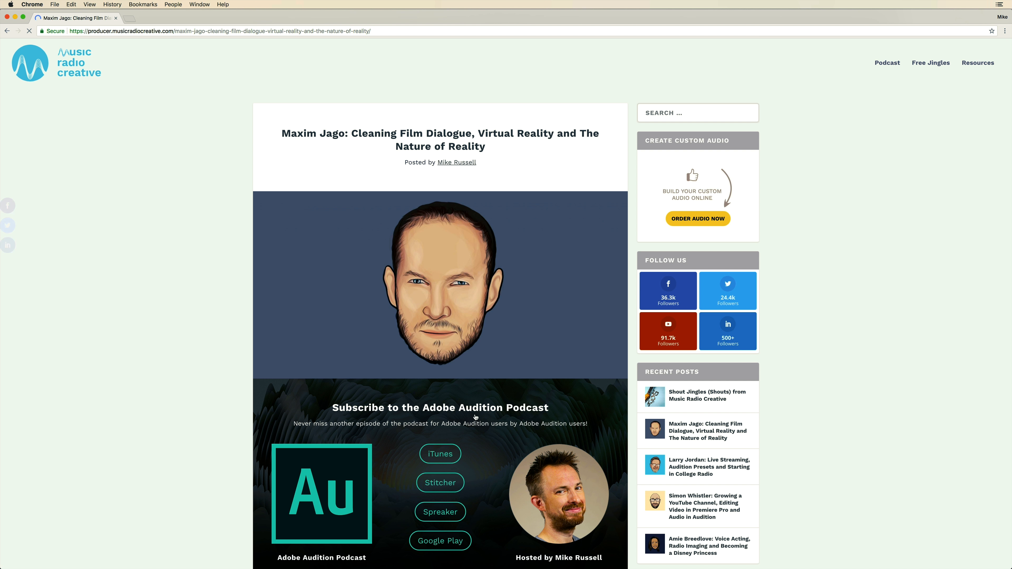
{"action": "scroll", "scroll_direction": "down", "scroll_amount": 3}
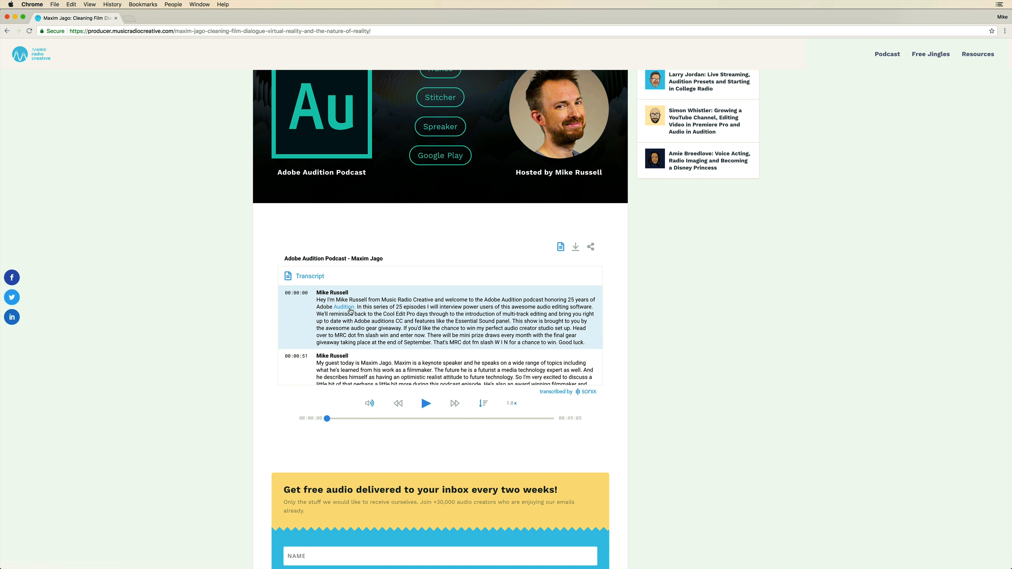
{"action": "scroll", "scroll_direction": "down", "scroll_amount": 3}
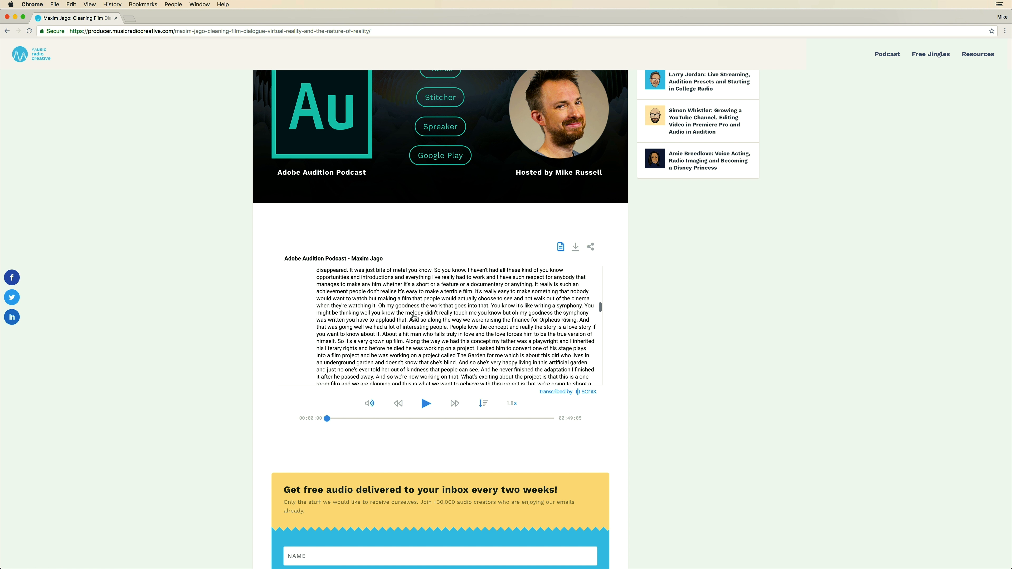
- Seek playback by clicking the word 'optimistic' and a later word, then pause the episode
{"action": "left_click", "coordinate": [574, 247]}
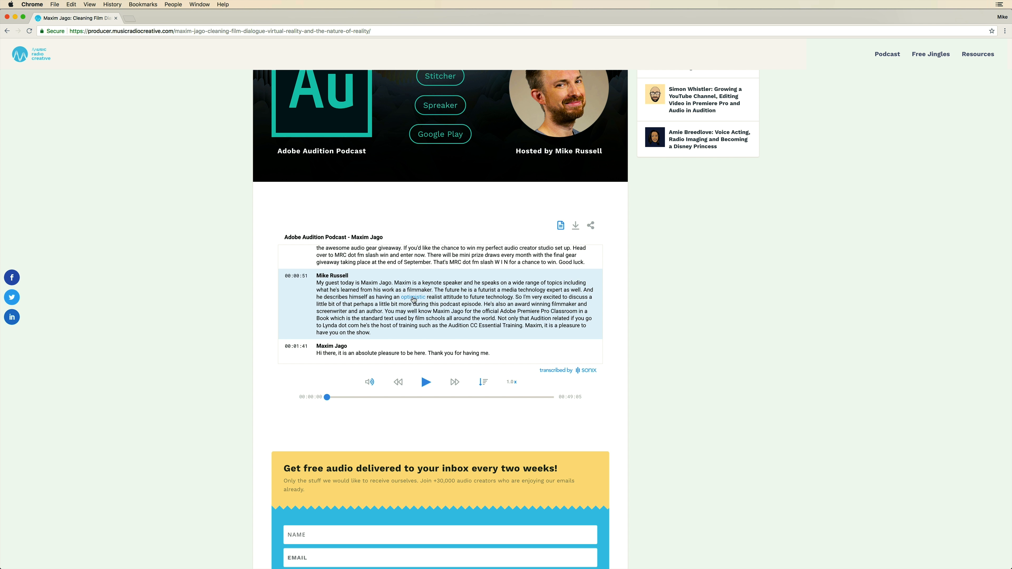
{"action": "left_click", "coordinate": [425, 381]}
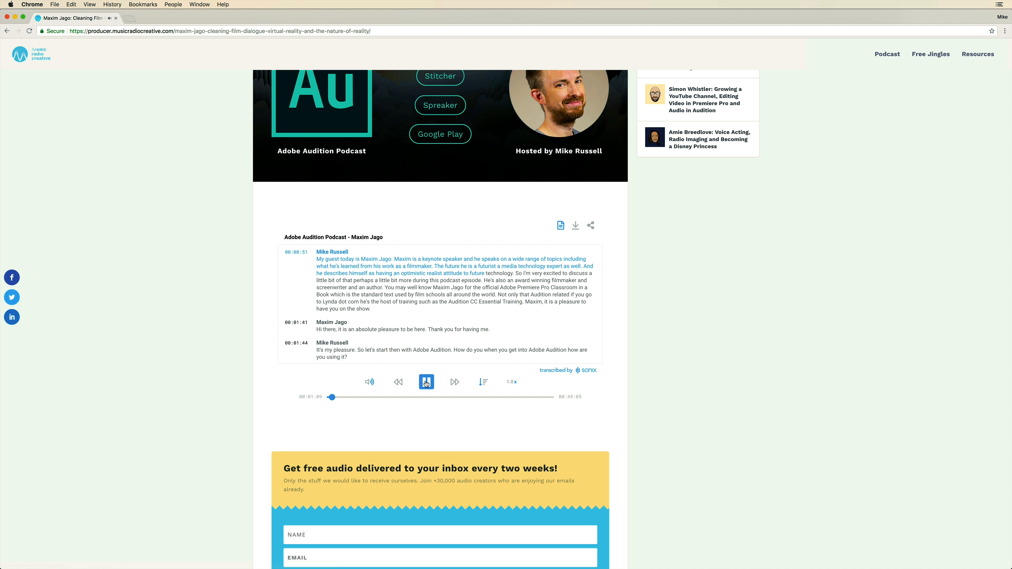
{"action": "left_click", "coordinate": [426, 382]}
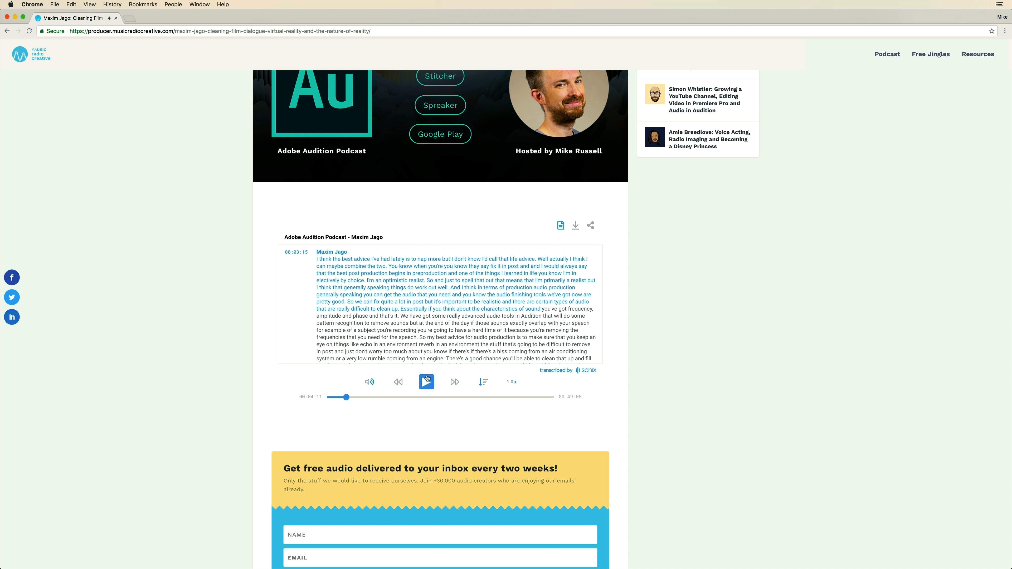
{"action": "left_click", "coordinate": [426, 381]}
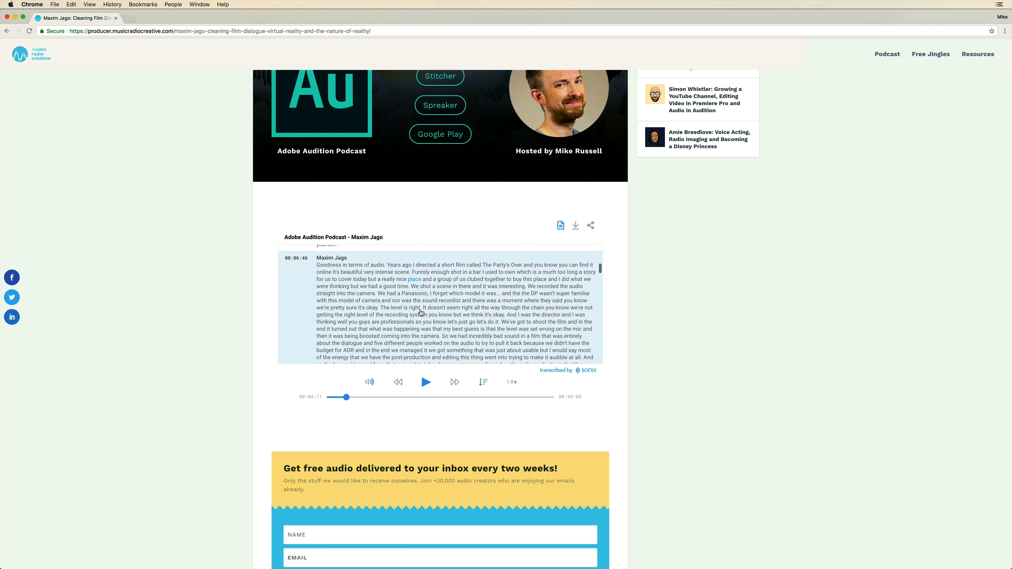
- Play the episode from the word 'enlightenment' and pause it at 00:19:41
{"action": "scroll", "scroll_direction": "down", "scroll_amount": 3}
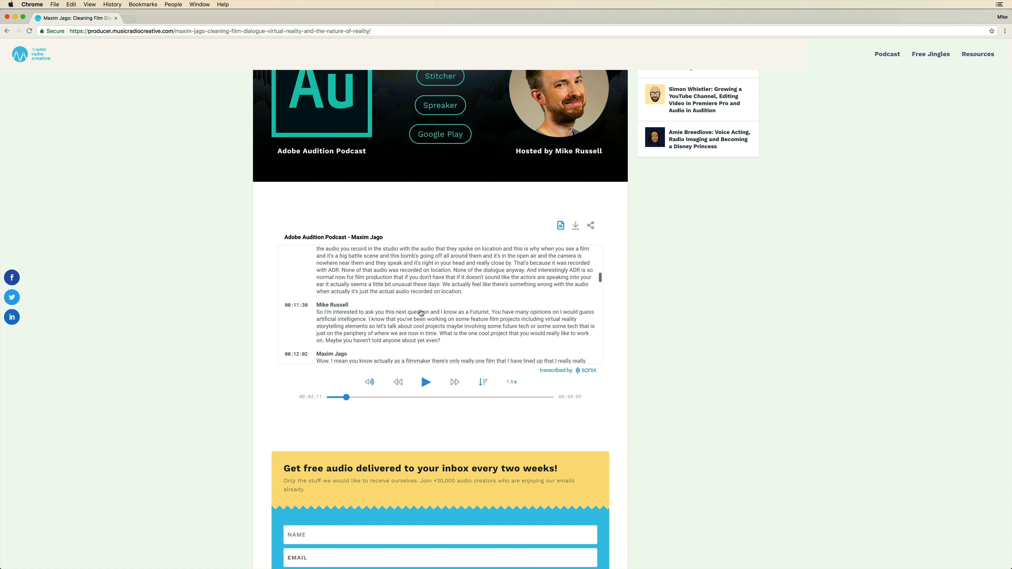
{"action": "scroll", "scroll_direction": "down", "scroll_amount": 3}
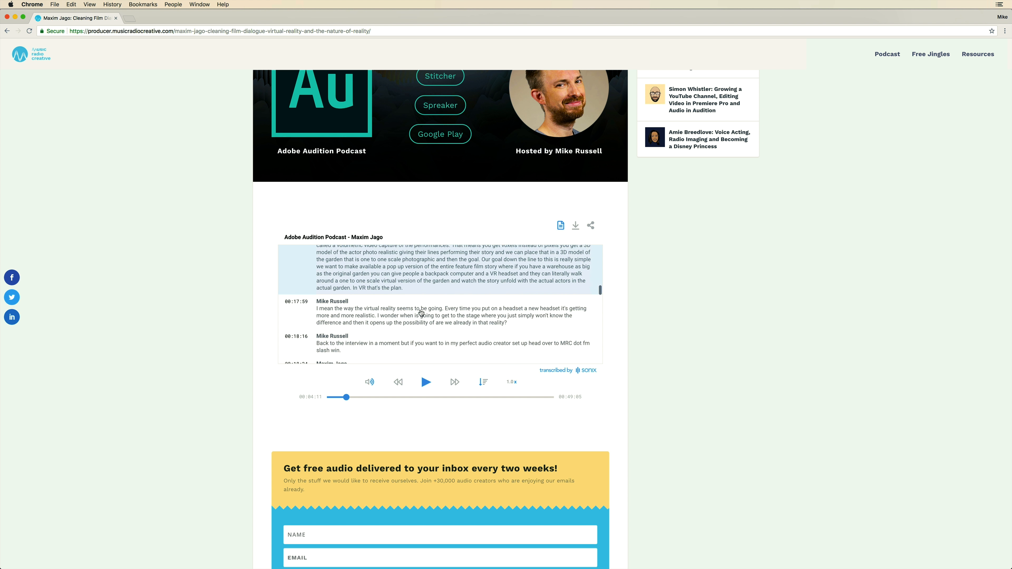
{"action": "scroll", "scroll_direction": "down", "scroll_amount": 3}
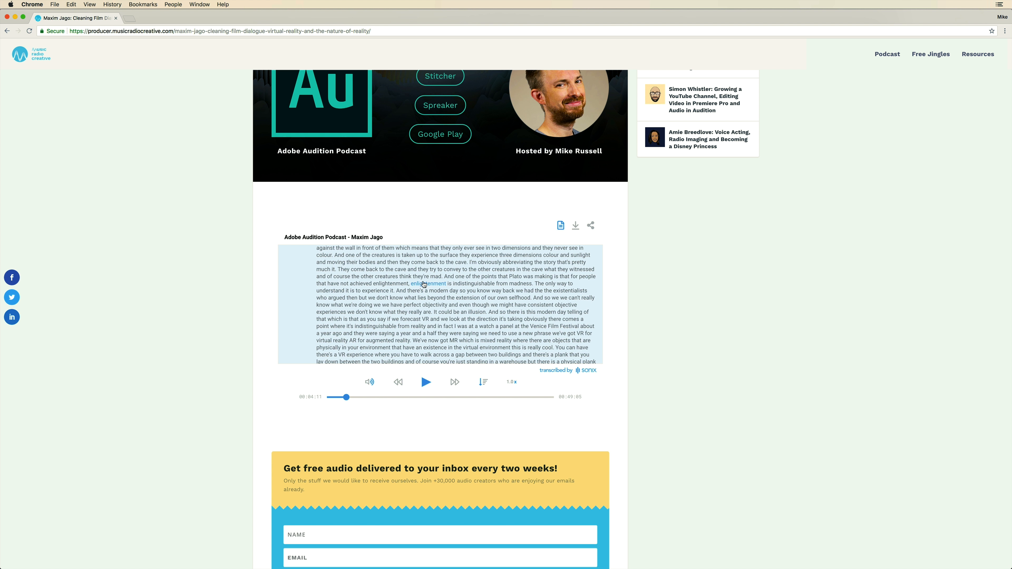
{"action": "left_click", "coordinate": [426, 383]}
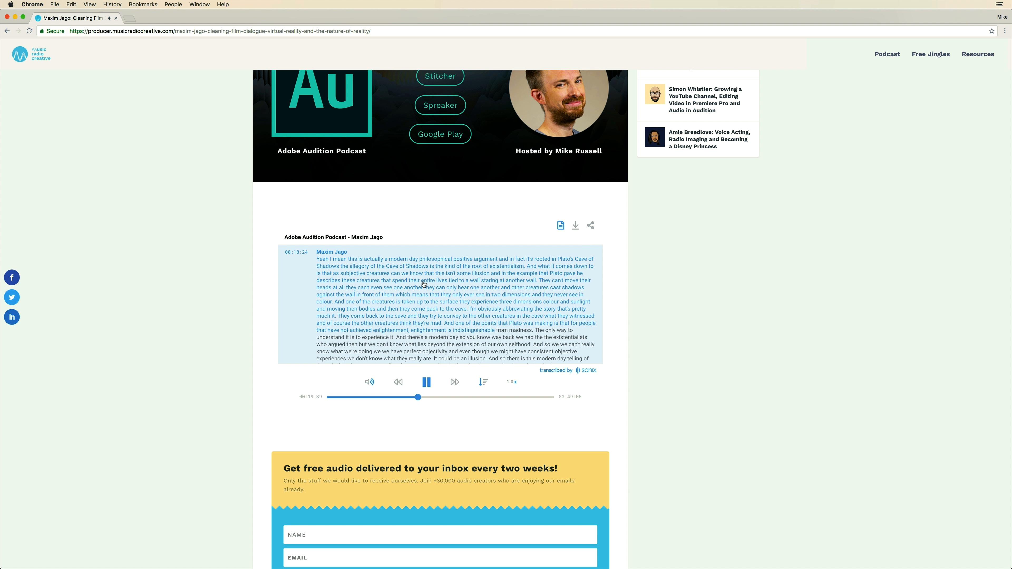
{"action": "left_click", "coordinate": [426, 381]}
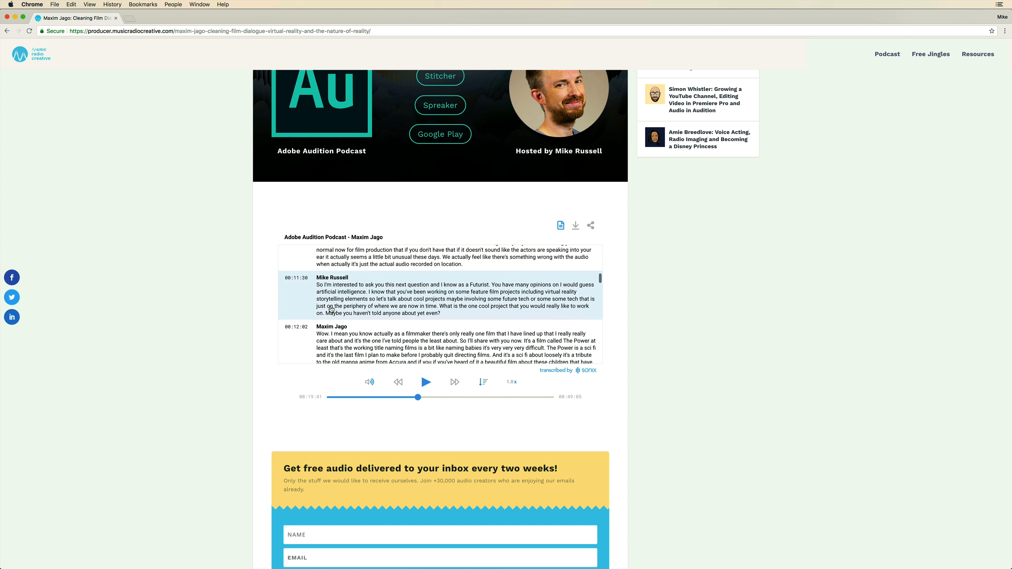